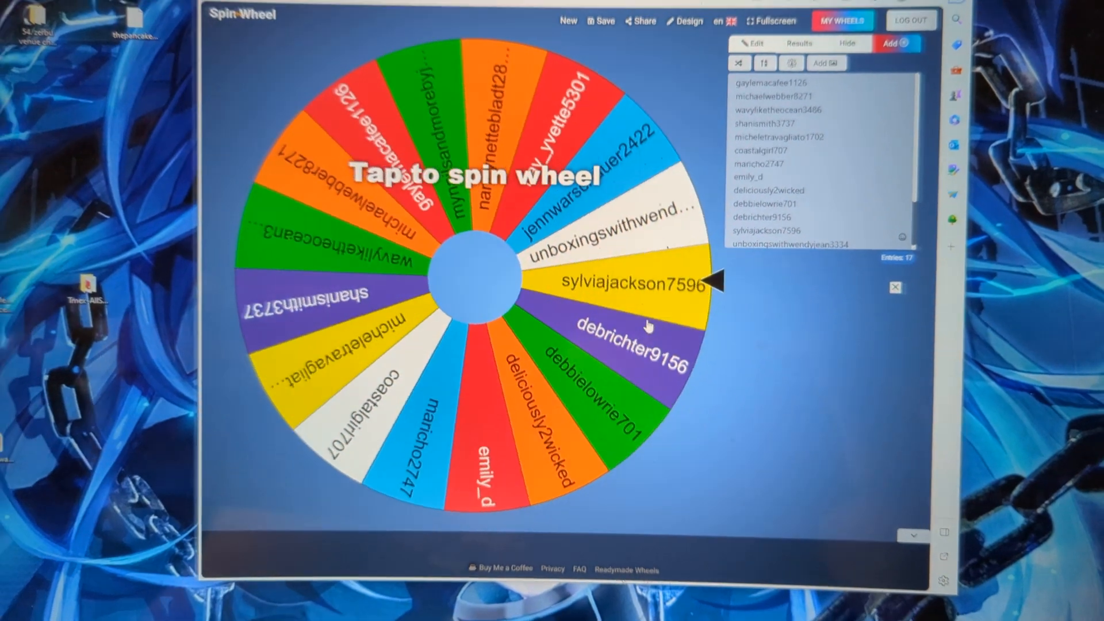
Step: Spin the wheel of 17 username entries to draw a giveaway winner
left_click(472, 275)
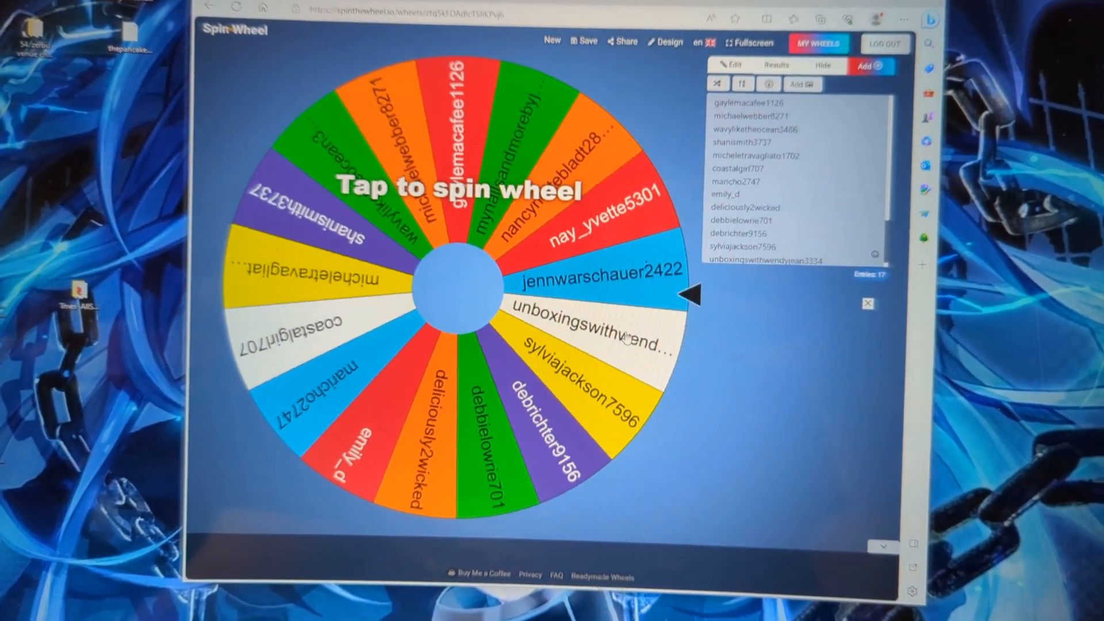